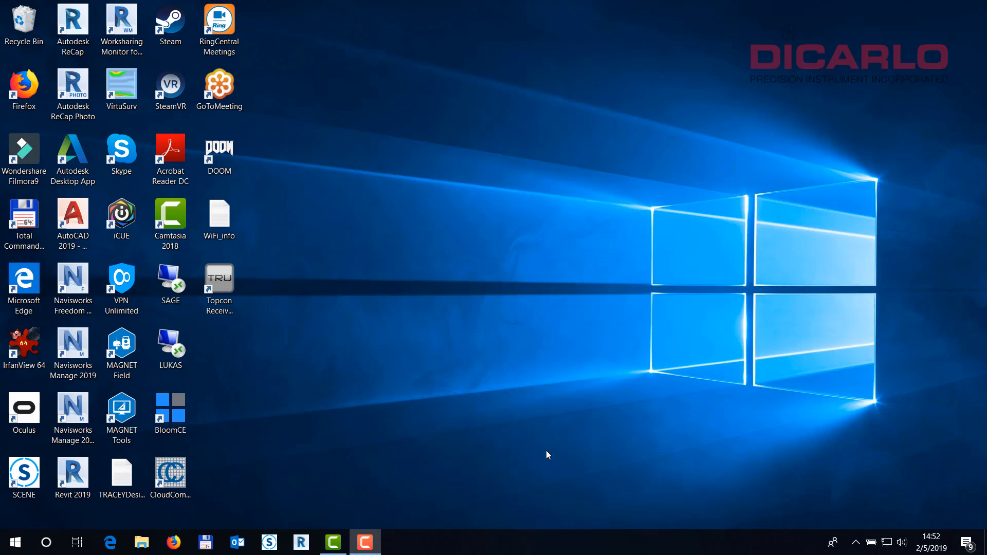
{"action": "mouse_move", "coordinate": [278, 495]}
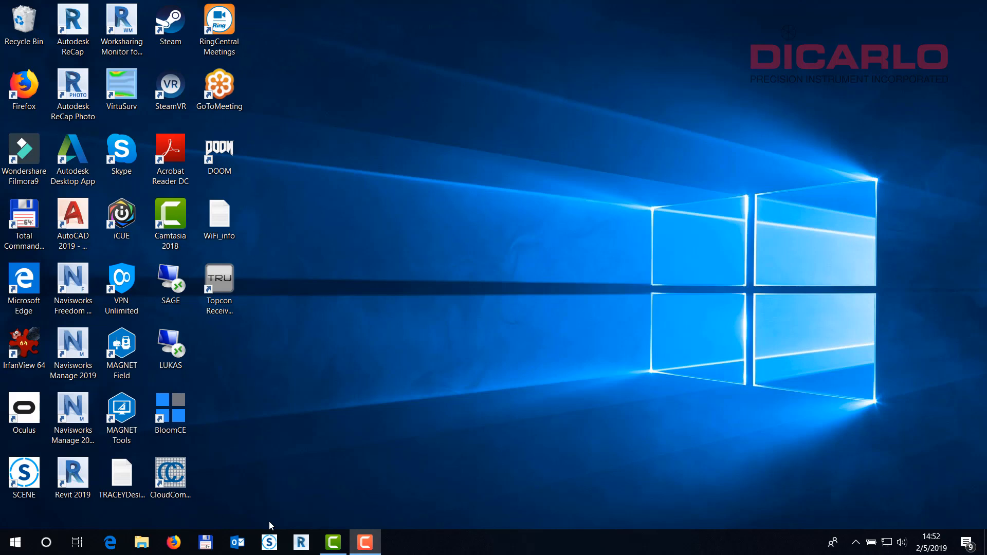
{"action": "mouse_move", "coordinate": [270, 510]}
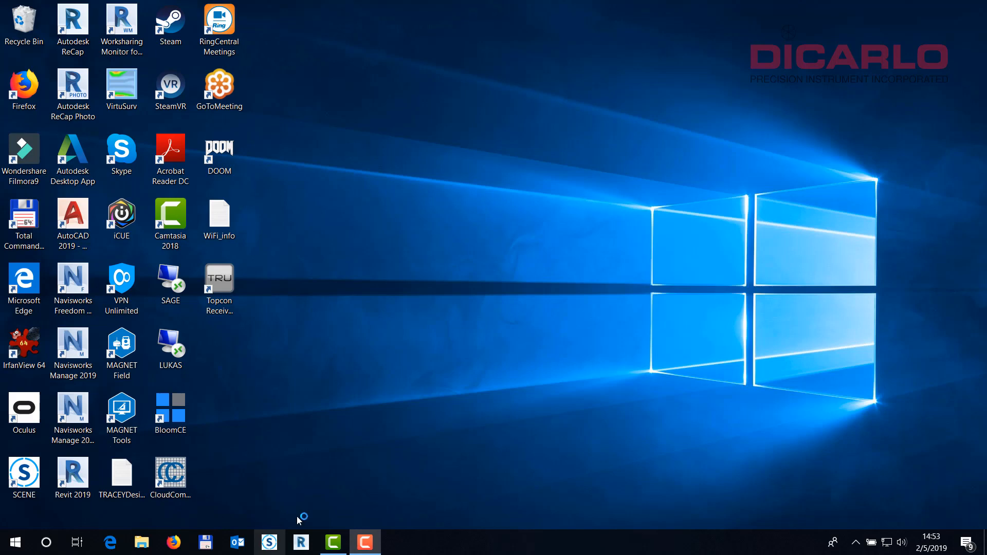
- Launch SCENE 2019 and acknowledge the 'No valid license found' error to reach the License Manager
{"action": "double_click", "coordinate": [24, 473]}
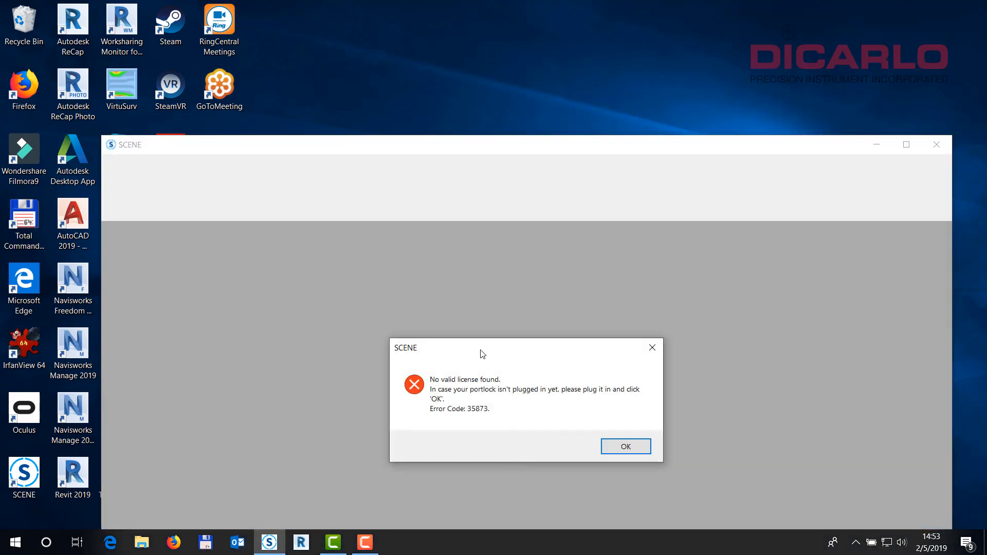
{"action": "mouse_move", "coordinate": [526, 435]}
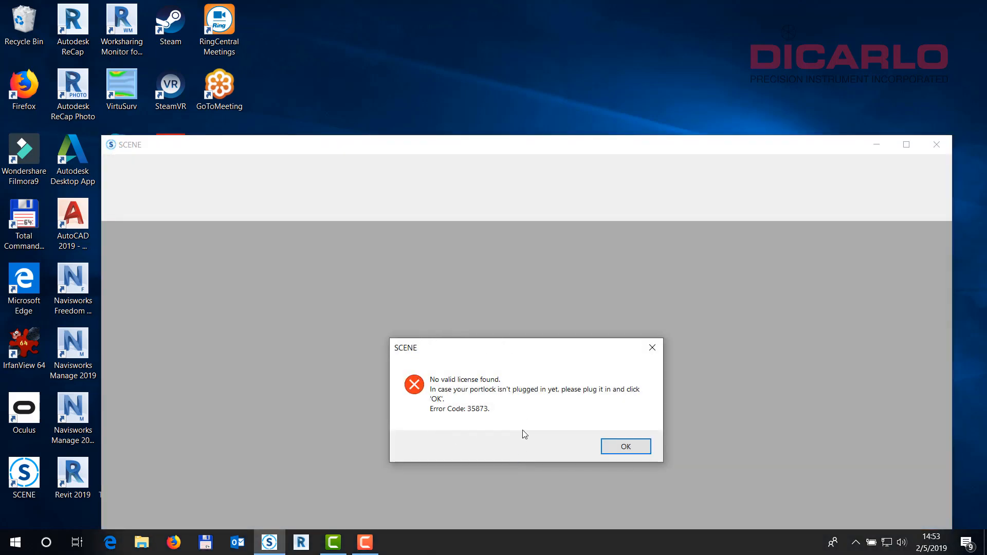
{"action": "mouse_move", "coordinate": [582, 427]}
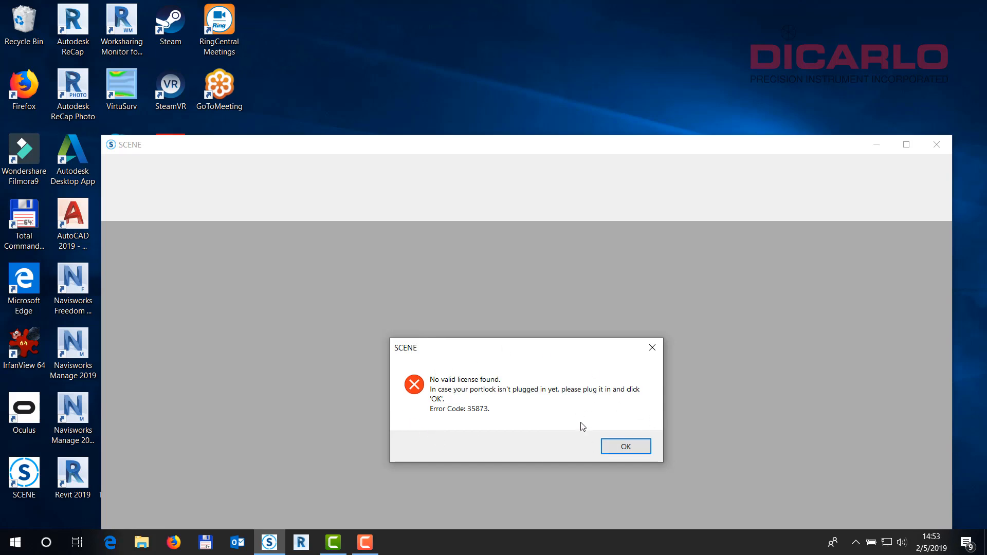
{"action": "left_click", "coordinate": [624, 447]}
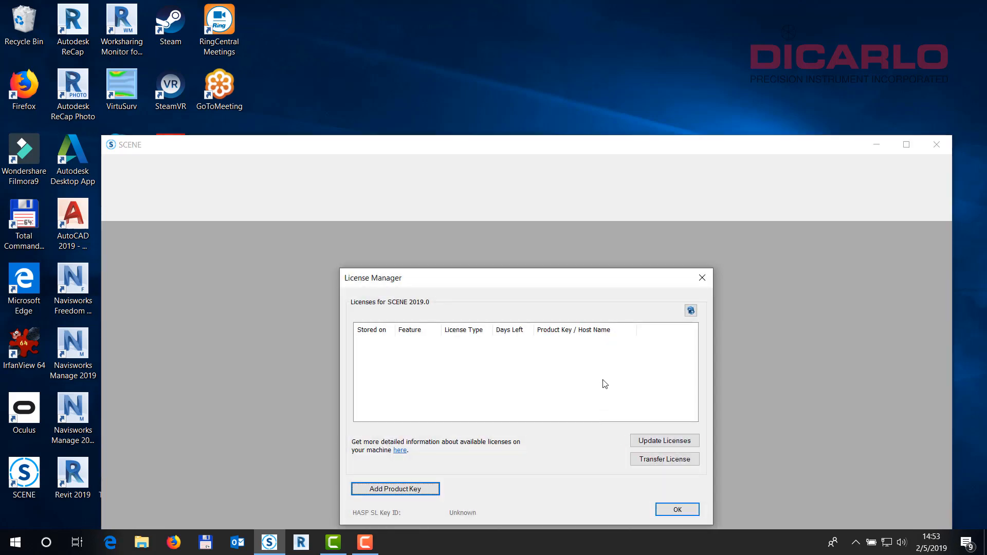
{"action": "mouse_move", "coordinate": [568, 368]}
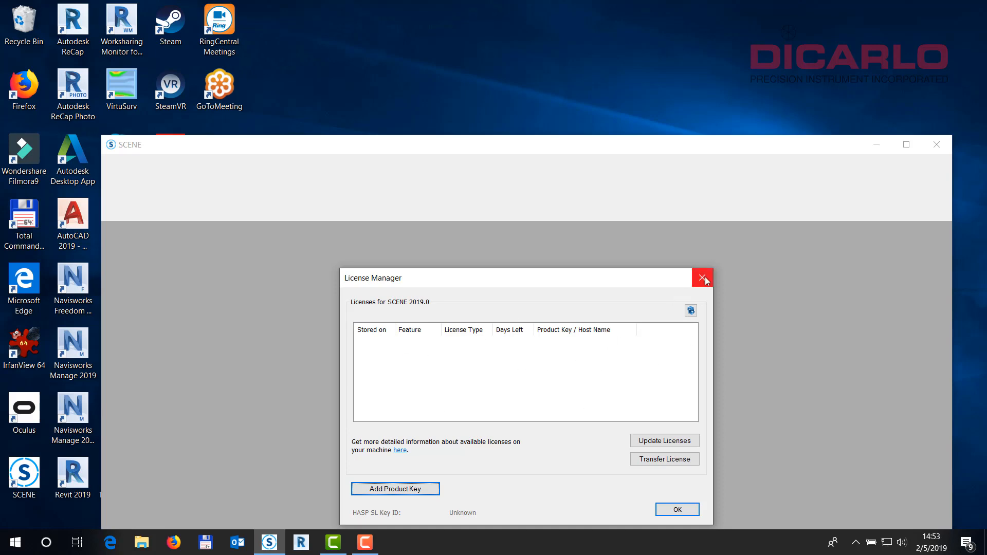
- Close SCENE's License Manager and search the Start menu for the Services console
{"action": "left_click", "coordinate": [703, 278]}
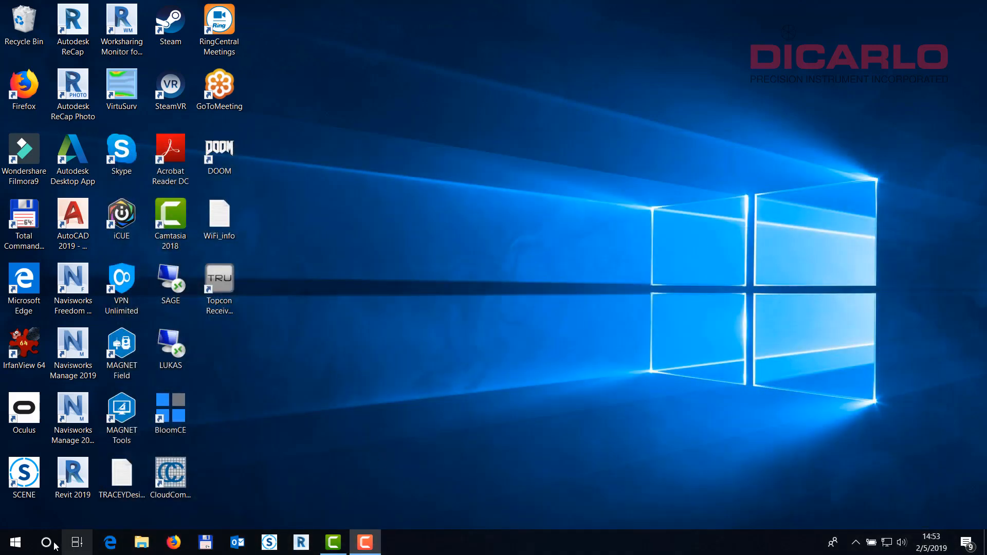
{"action": "left_click", "coordinate": [46, 542]}
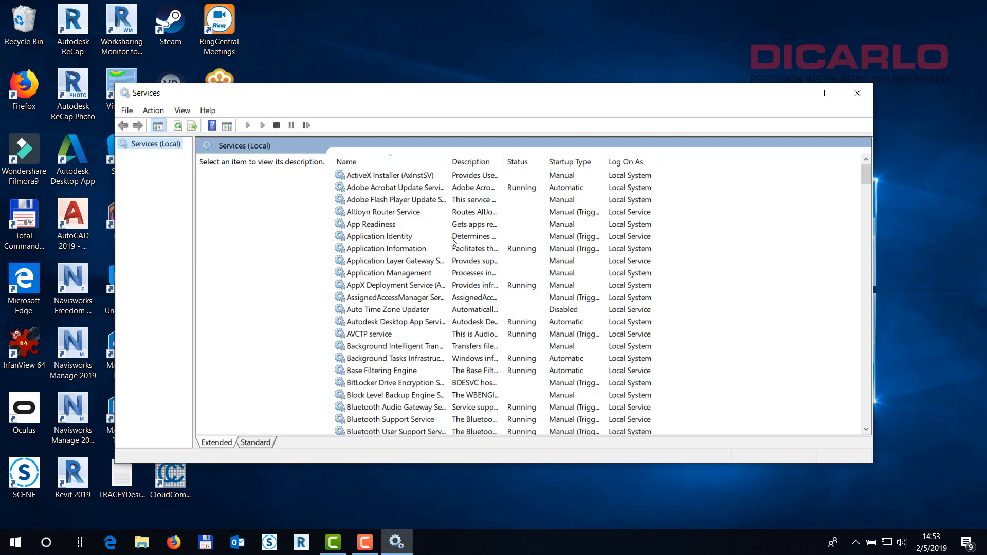
- Restart the Sentinel LDK License Manager service from its context menu
{"action": "scroll", "scroll_direction": "down", "scroll_amount": 3}
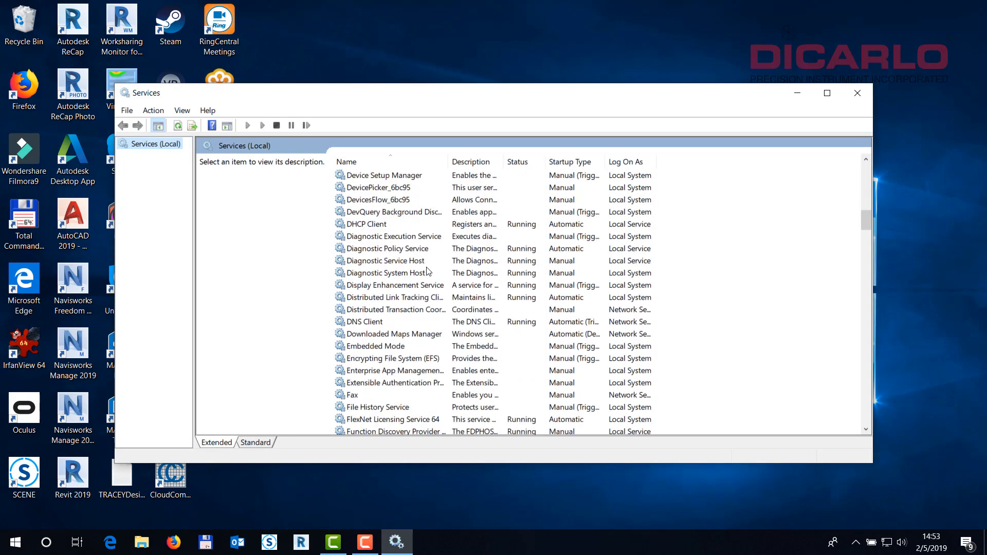
{"action": "scroll", "scroll_direction": "down", "scroll_amount": 3}
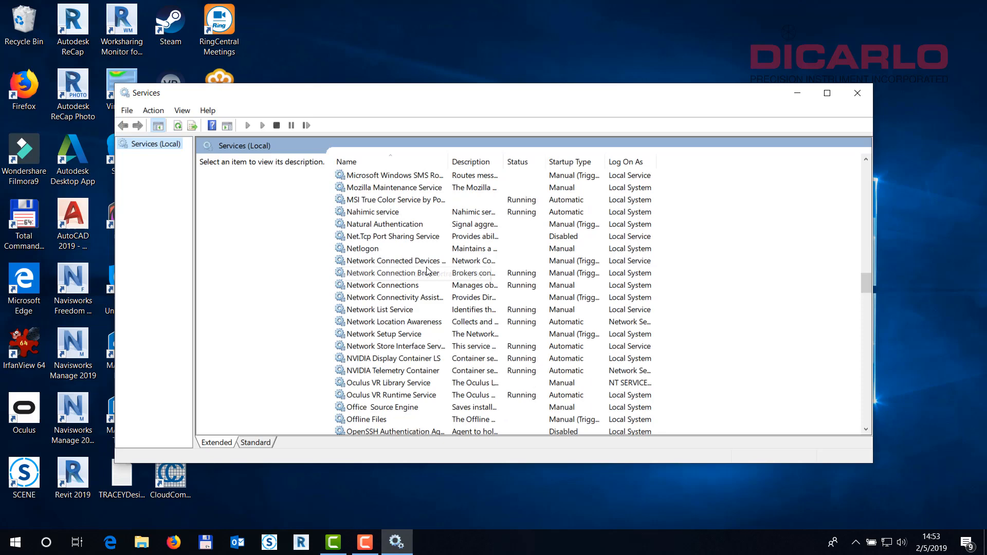
{"action": "scroll", "scroll_direction": "down", "scroll_amount": 3}
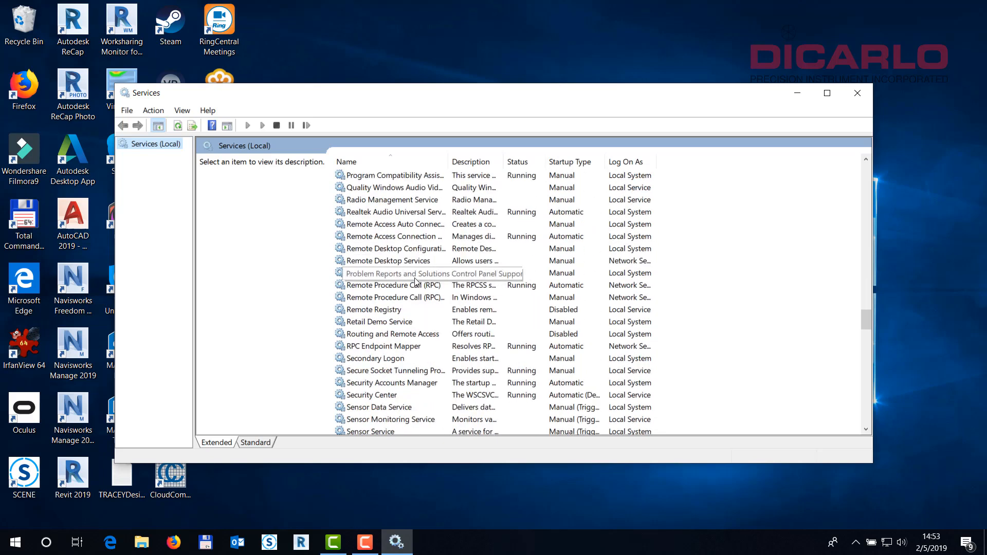
{"action": "scroll", "scroll_direction": "down", "scroll_amount": 3}
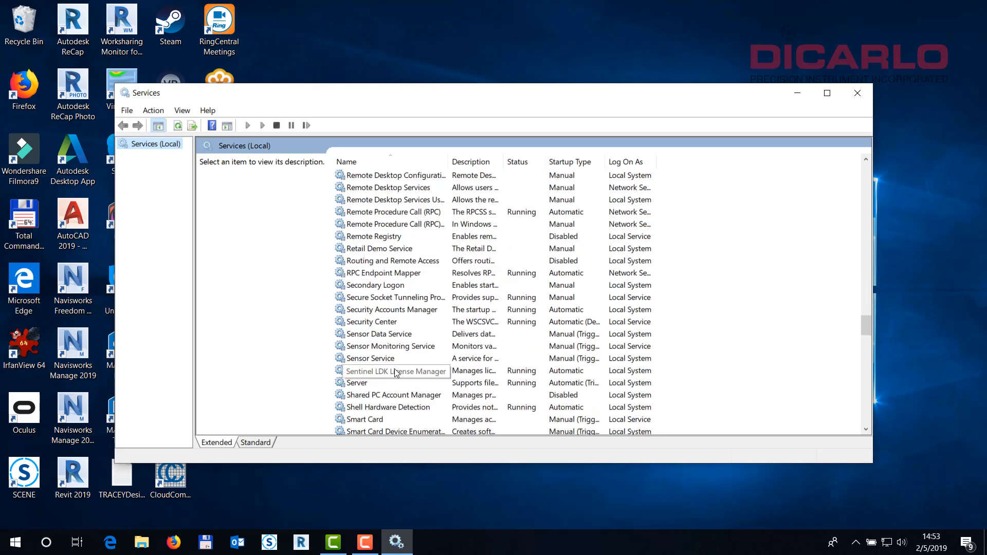
{"action": "right_click", "coordinate": [395, 371]}
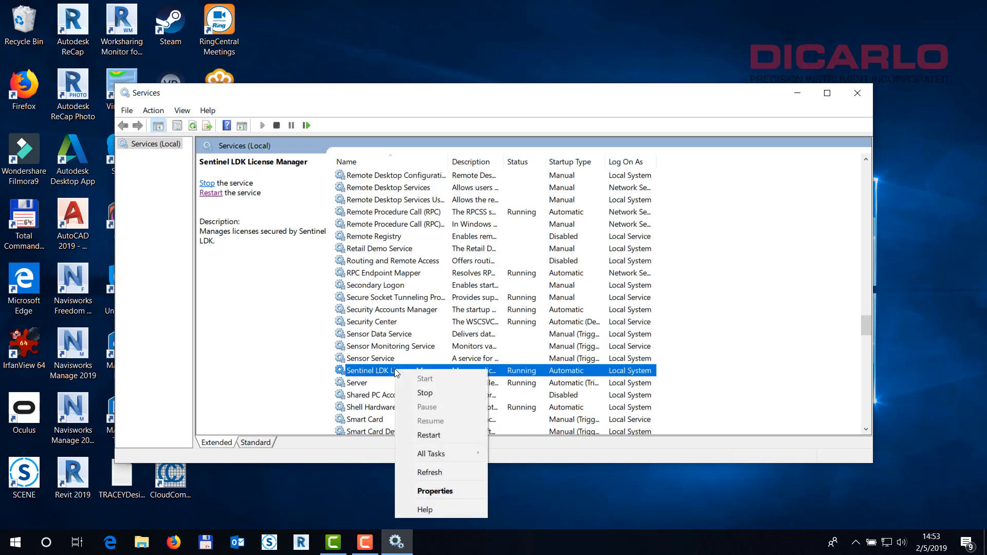
{"action": "left_click", "coordinate": [425, 392]}
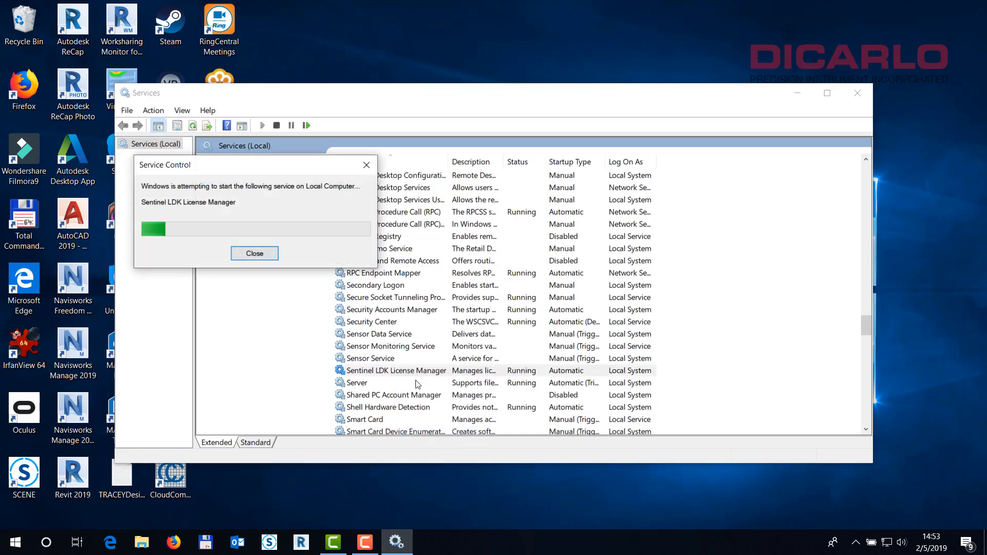
- Confirm the service is running again and close the Services console
{"action": "left_click", "coordinate": [254, 253]}
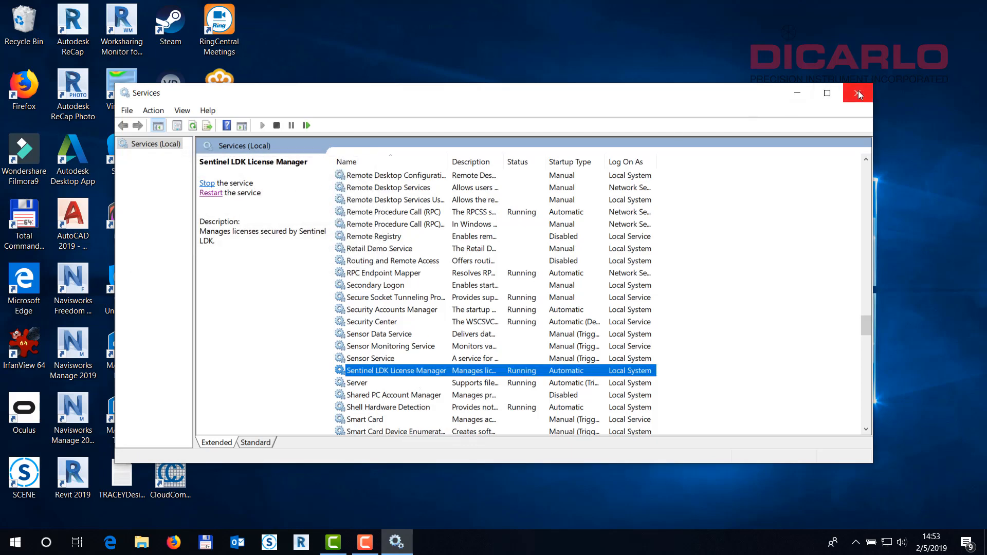
{"action": "left_click", "coordinate": [858, 92]}
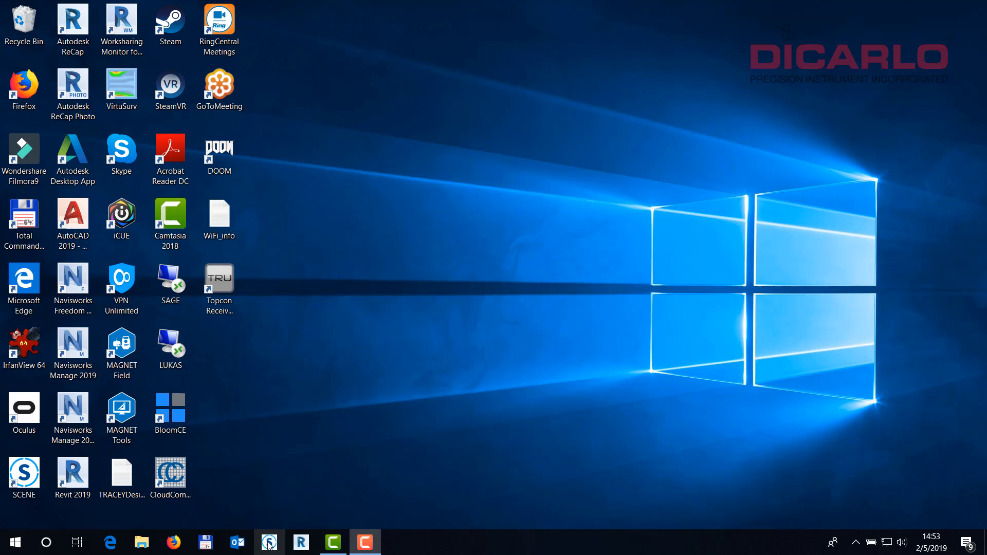
- Relaunch SCENE 2019 from the taskbar so the Projects Overview loads
{"action": "left_click", "coordinate": [269, 543]}
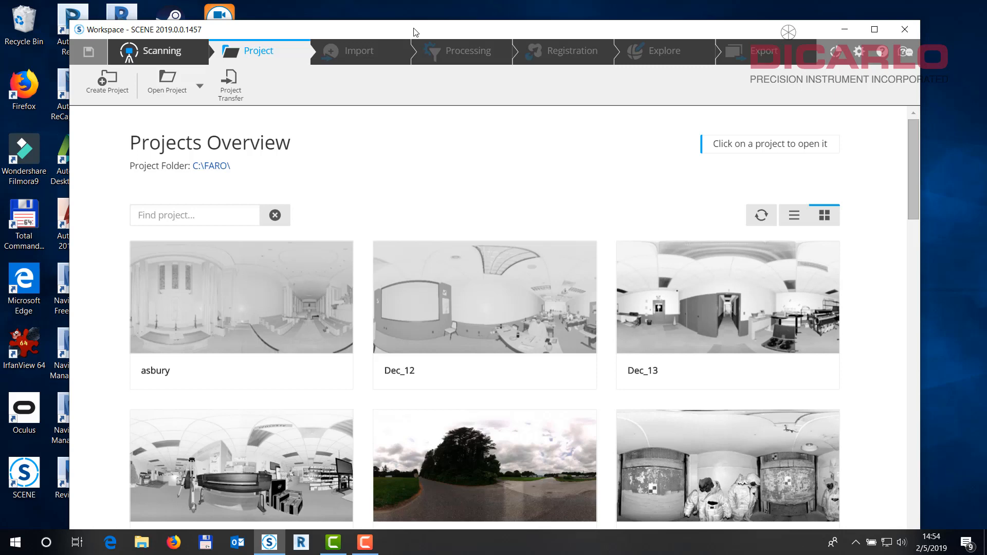
{"action": "mouse_move", "coordinate": [497, 167]}
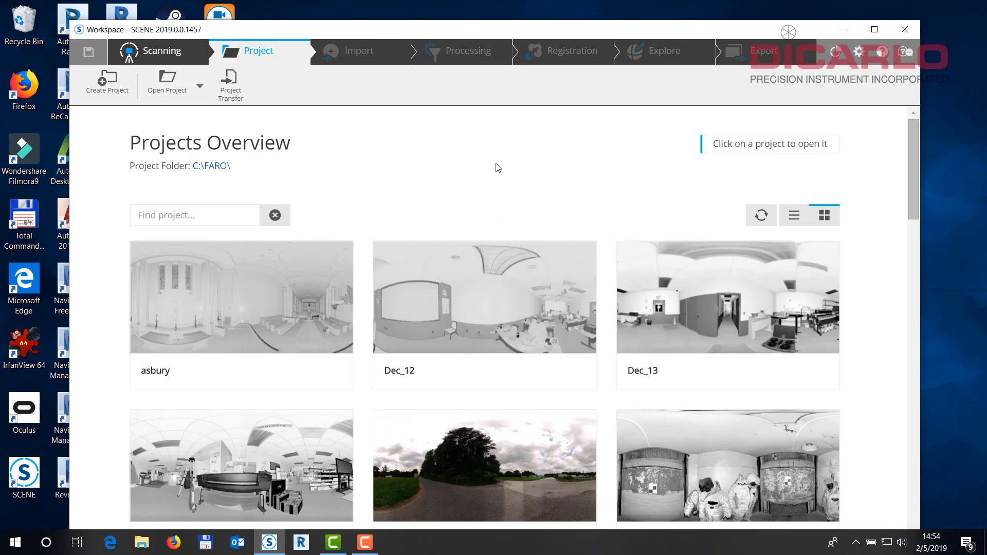
{"action": "mouse_move", "coordinate": [230, 82]}
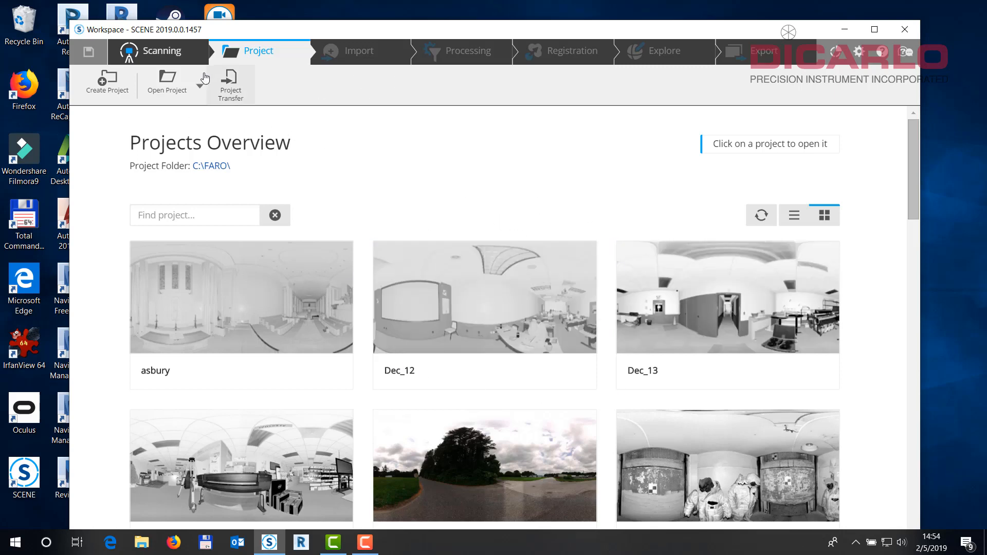
- Open the Engine_room_5 project and accept the 22-days-remaining trial notice
{"action": "scroll", "scroll_direction": "down", "scroll_amount": 3}
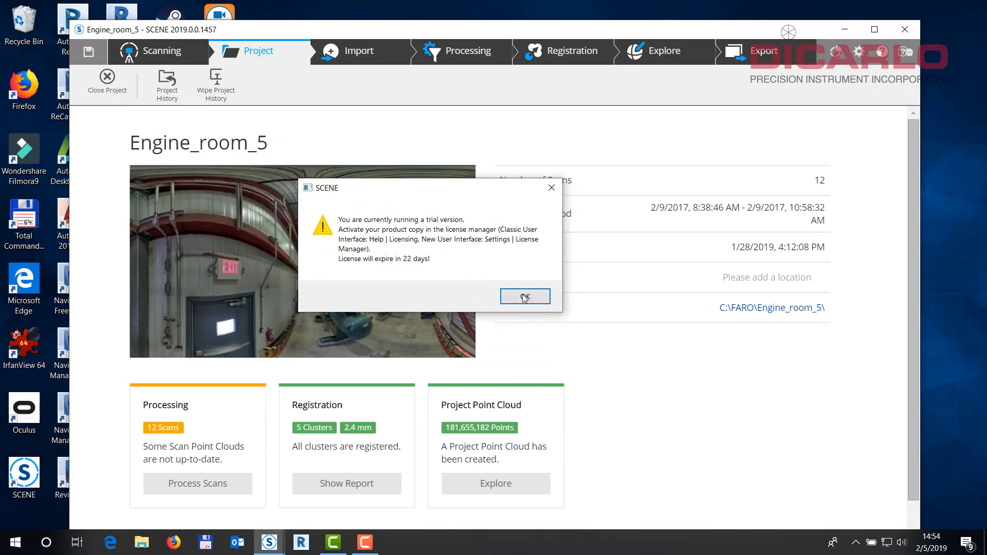
{"action": "left_click", "coordinate": [524, 297]}
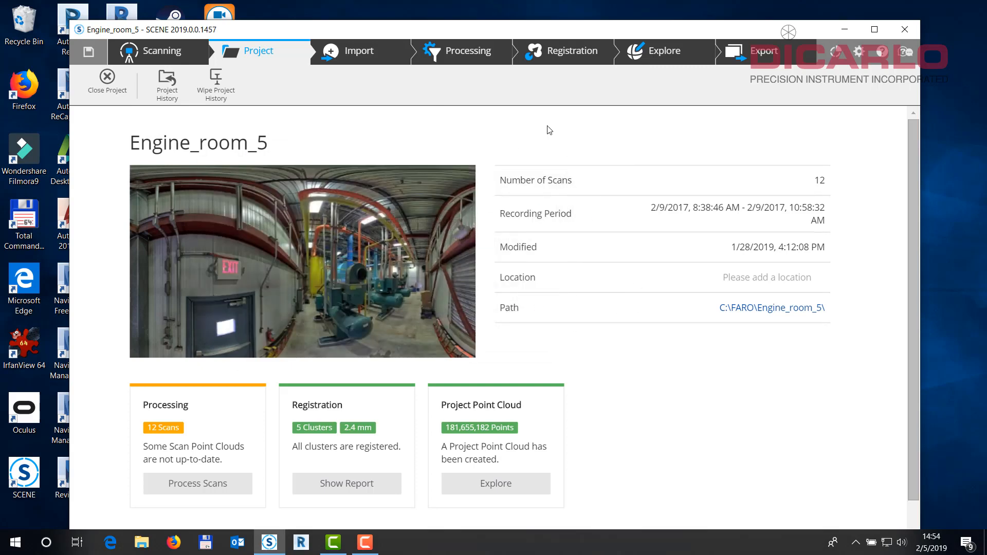